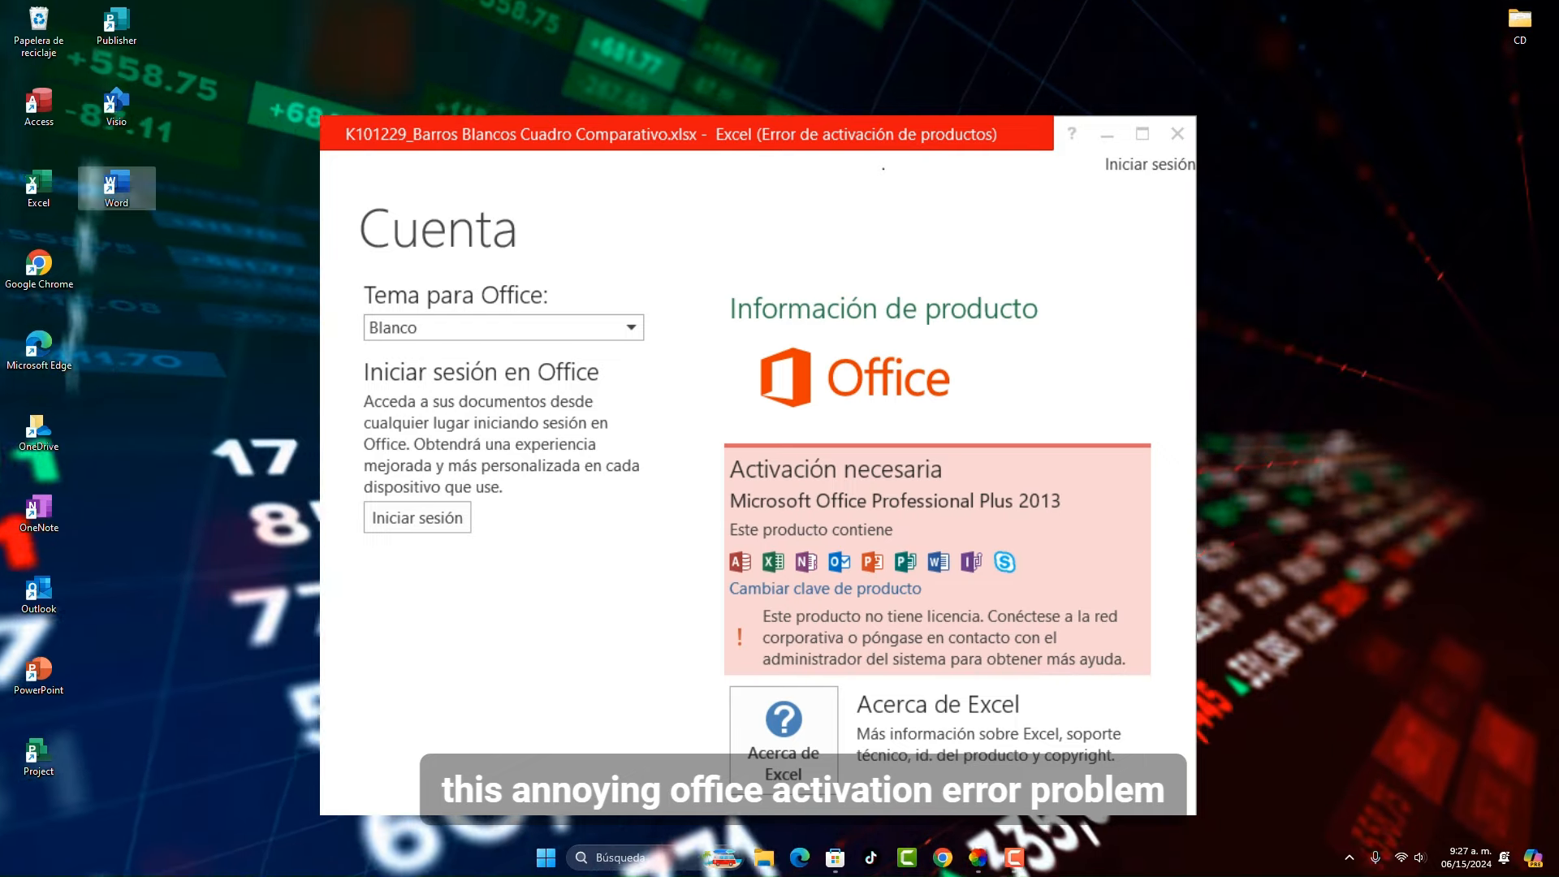
- Close the Excel window showing the Office Professional Plus 2013 activation error
{"action": "left_click", "coordinate": [1177, 133]}
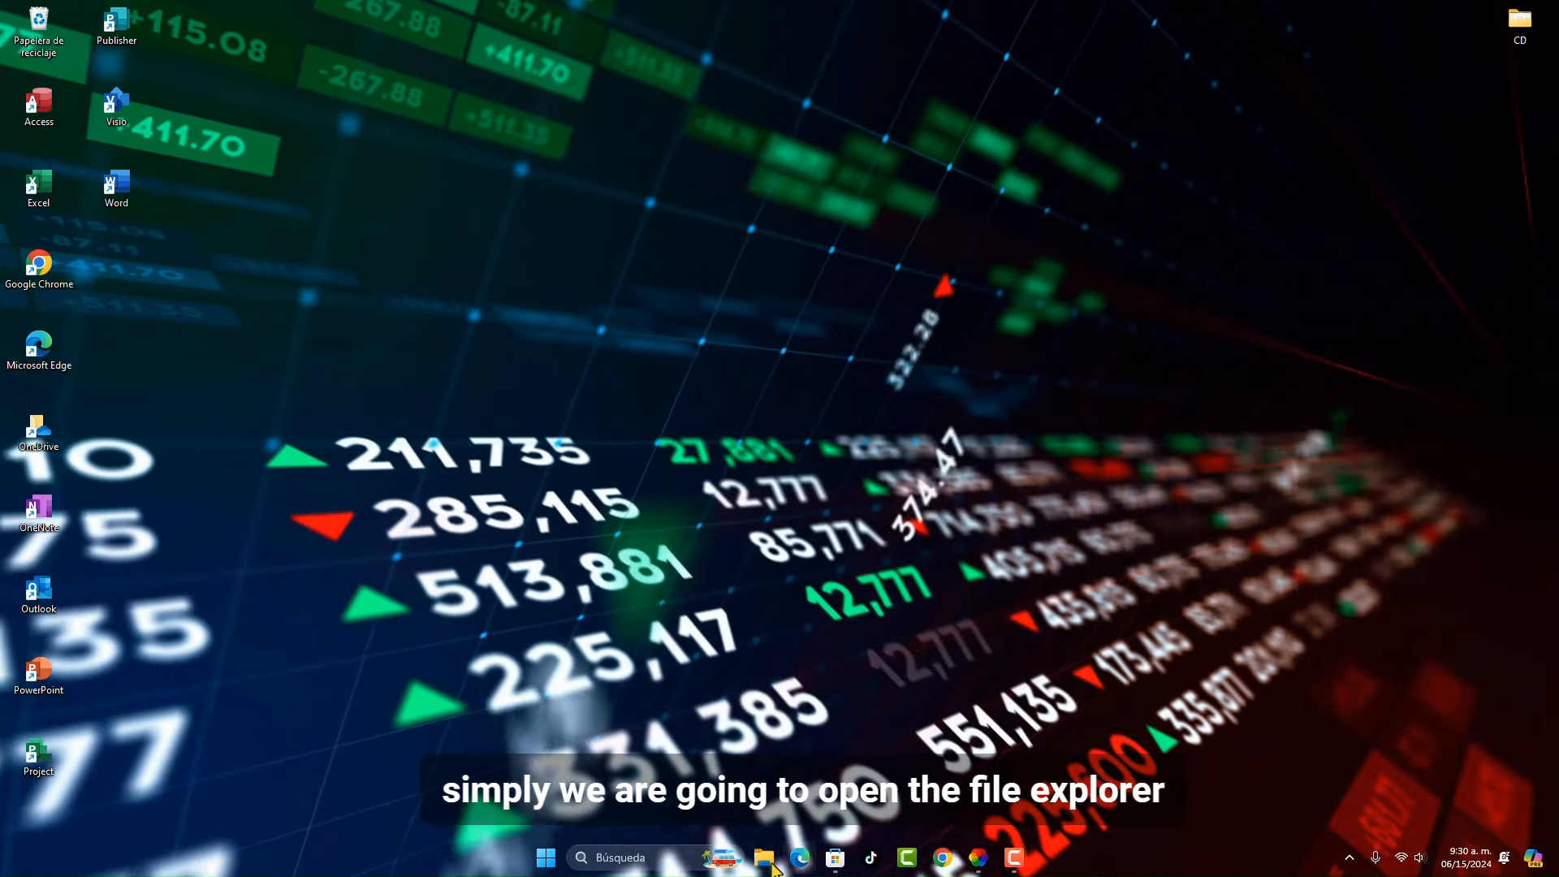
- Browse from Este equipo to C:\Archivos de programa\Microsoft Office\Office16
{"action": "left_click", "coordinate": [761, 857]}
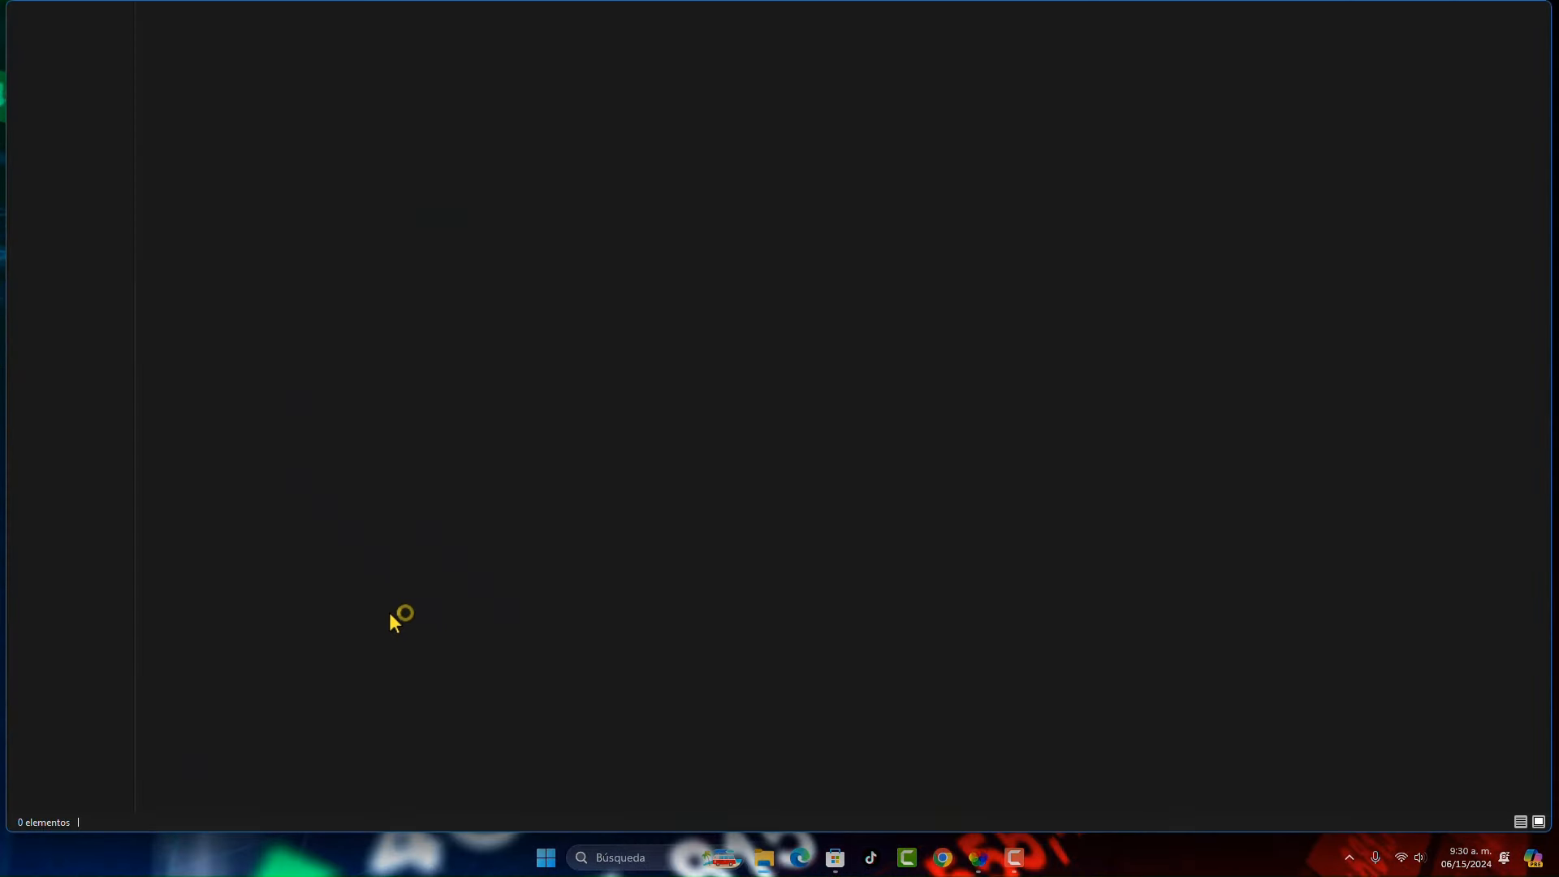
{"action": "left_click", "coordinate": [99, 552]}
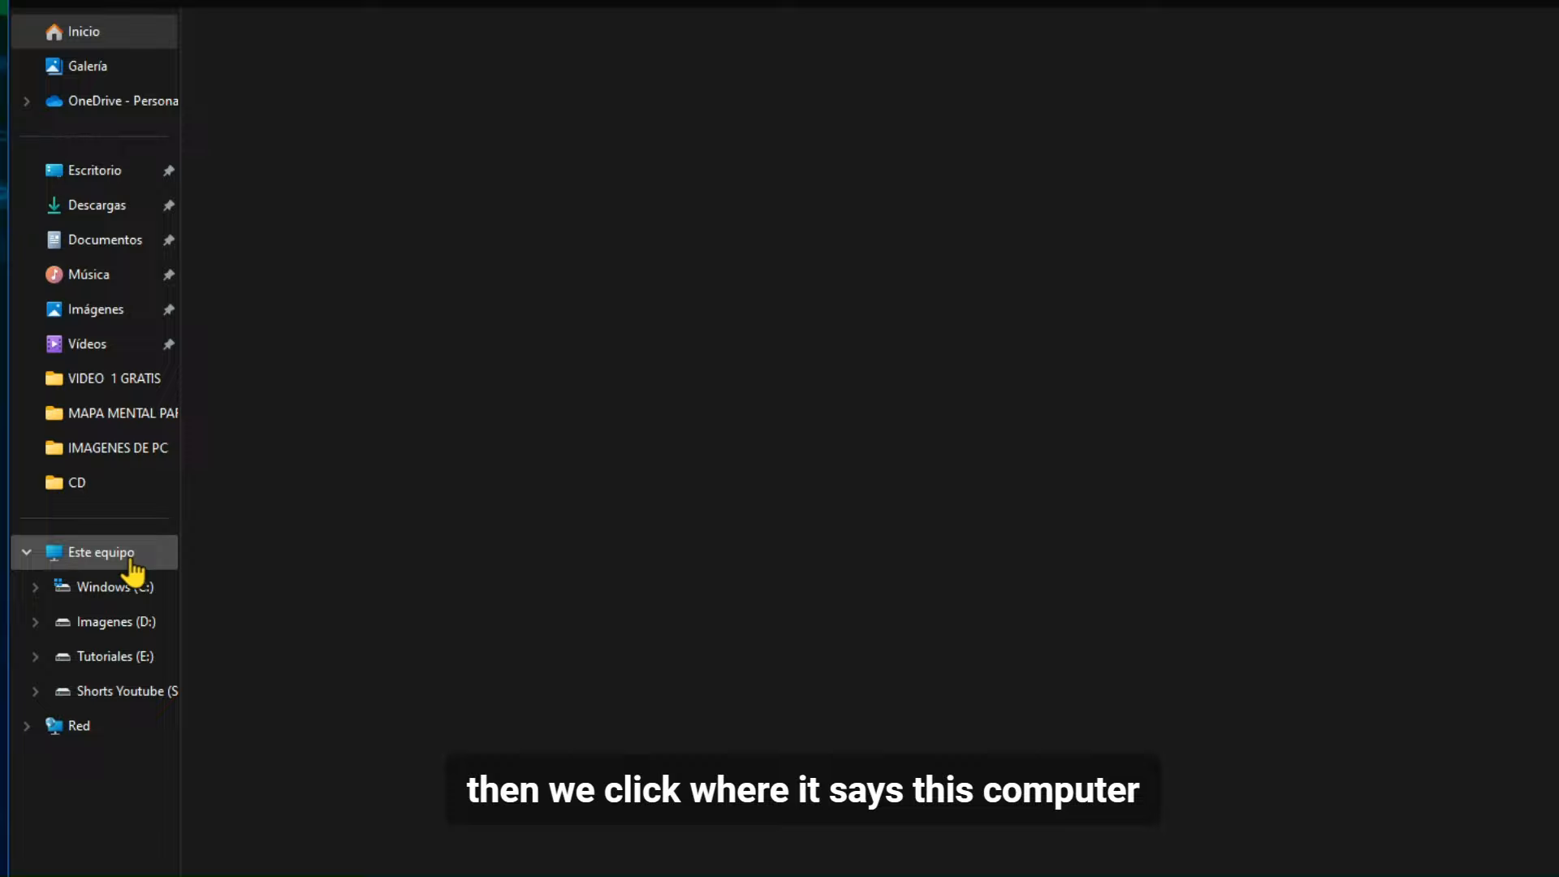
{"action": "left_click", "coordinate": [99, 552]}
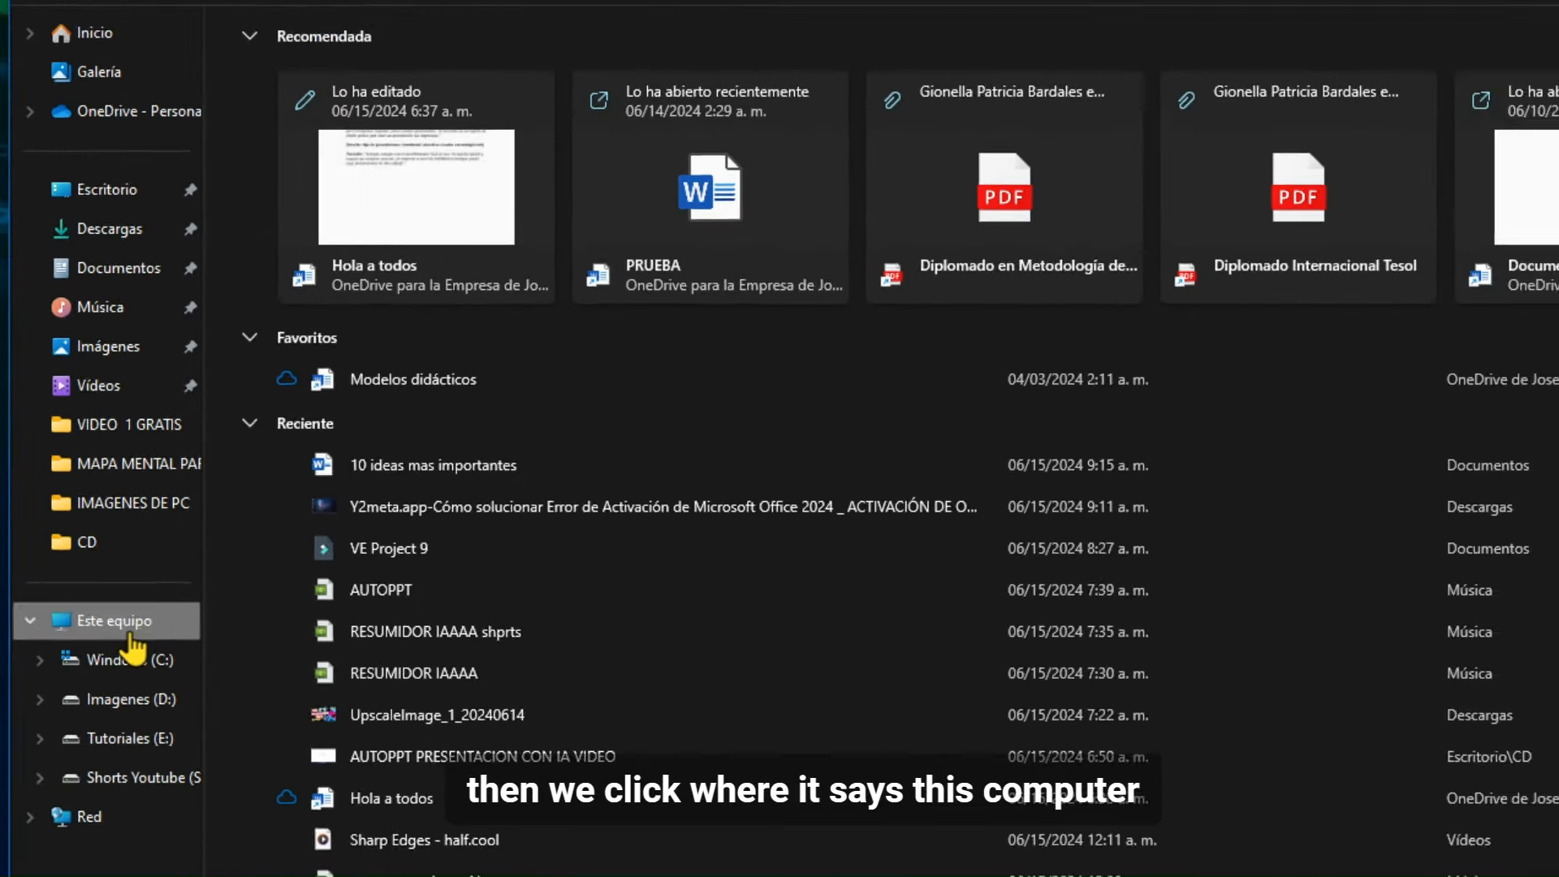
{"action": "left_click", "coordinate": [117, 621]}
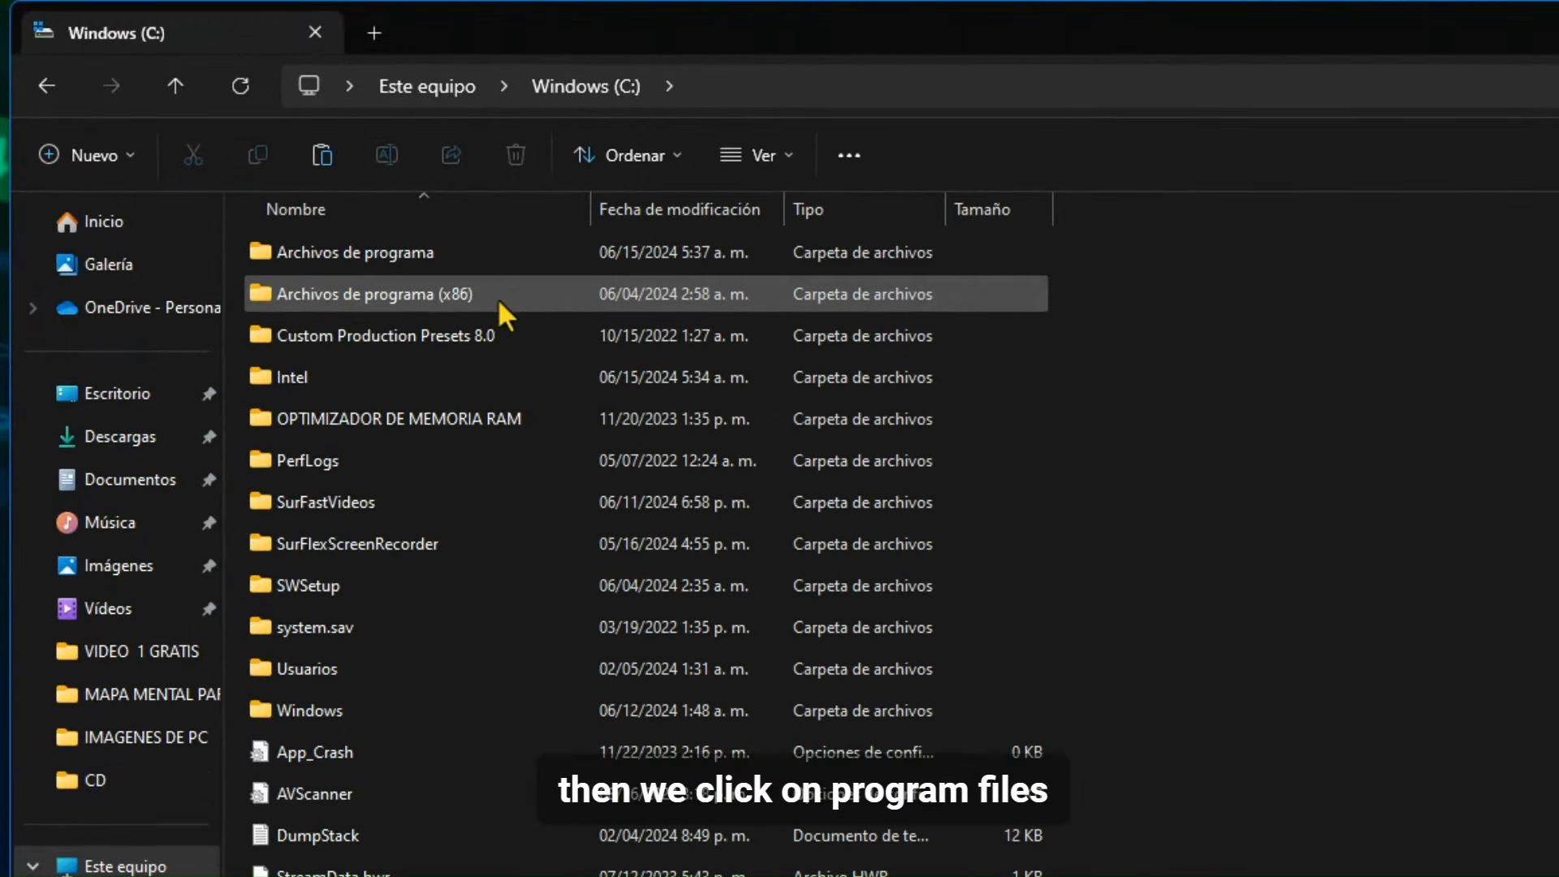
{"action": "double_click", "coordinate": [354, 252]}
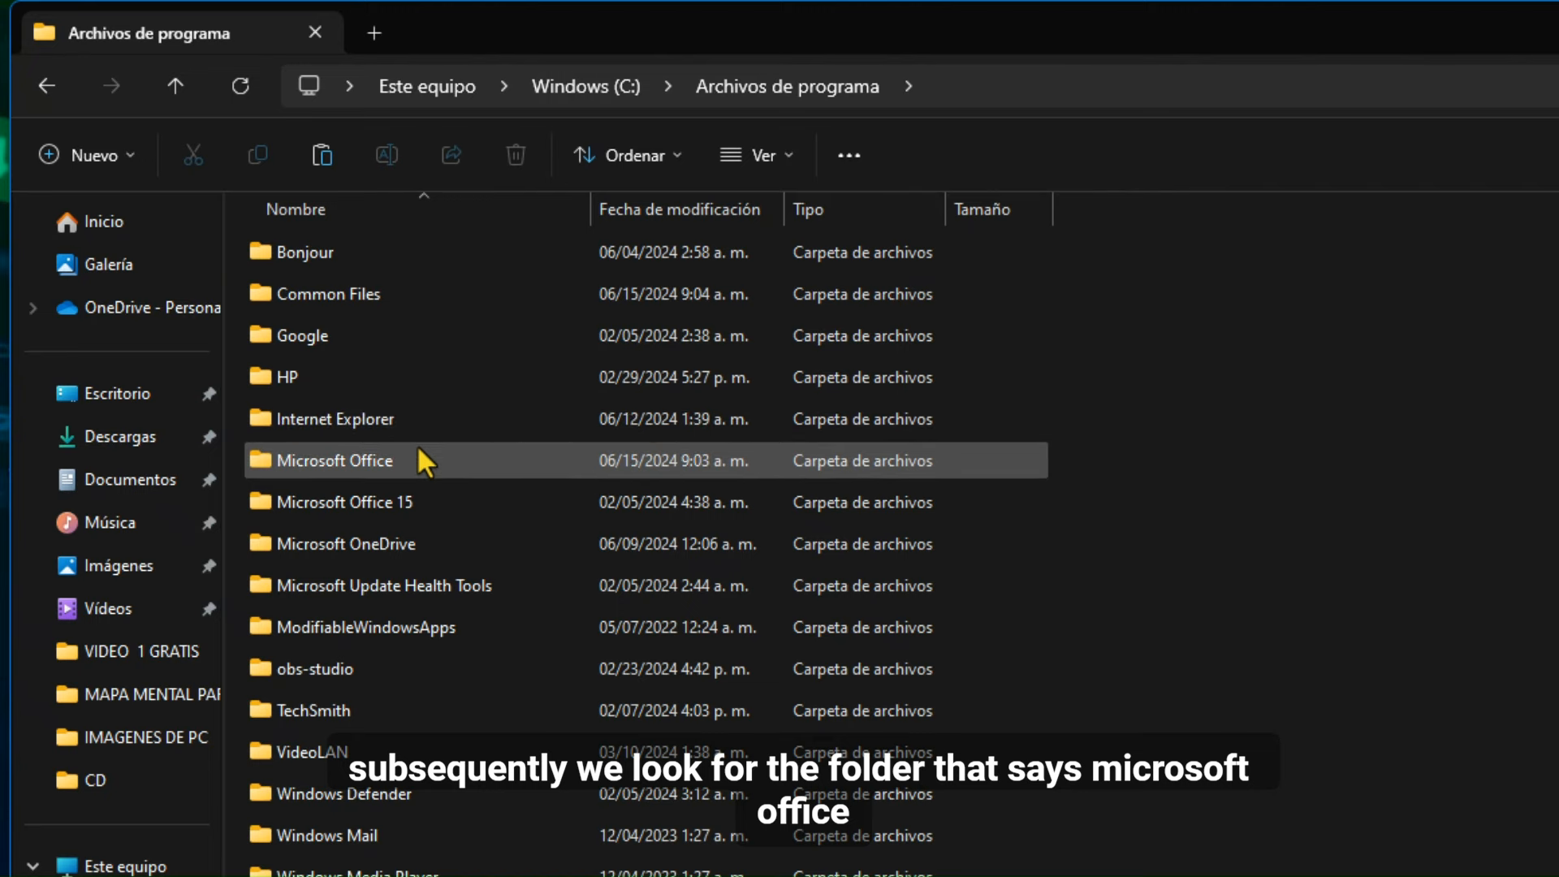
{"action": "double_click", "coordinate": [333, 459]}
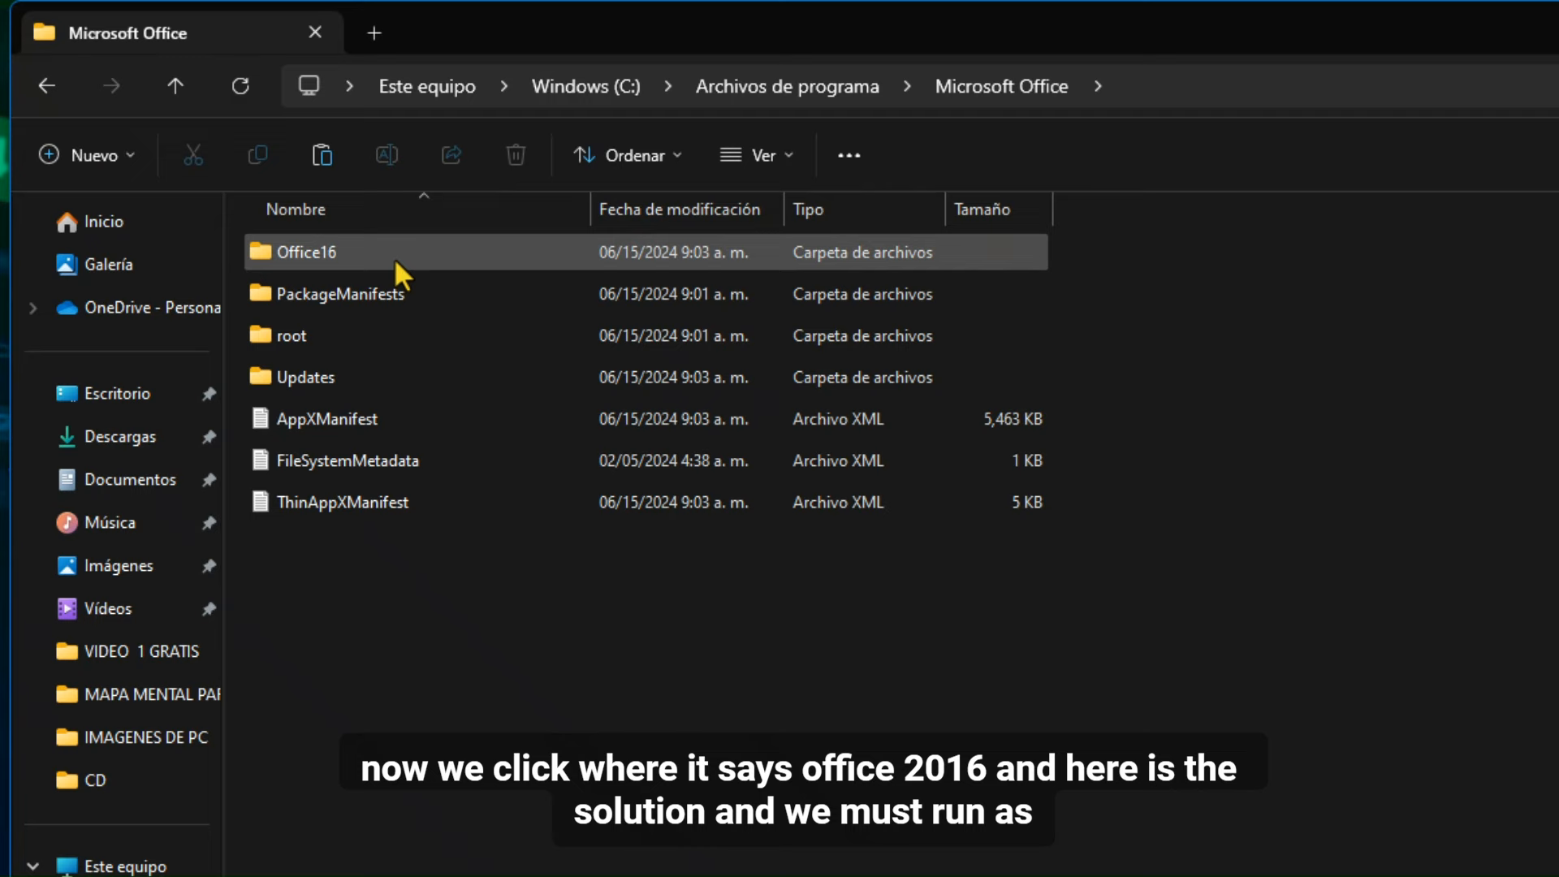
{"action": "double_click", "coordinate": [309, 252]}
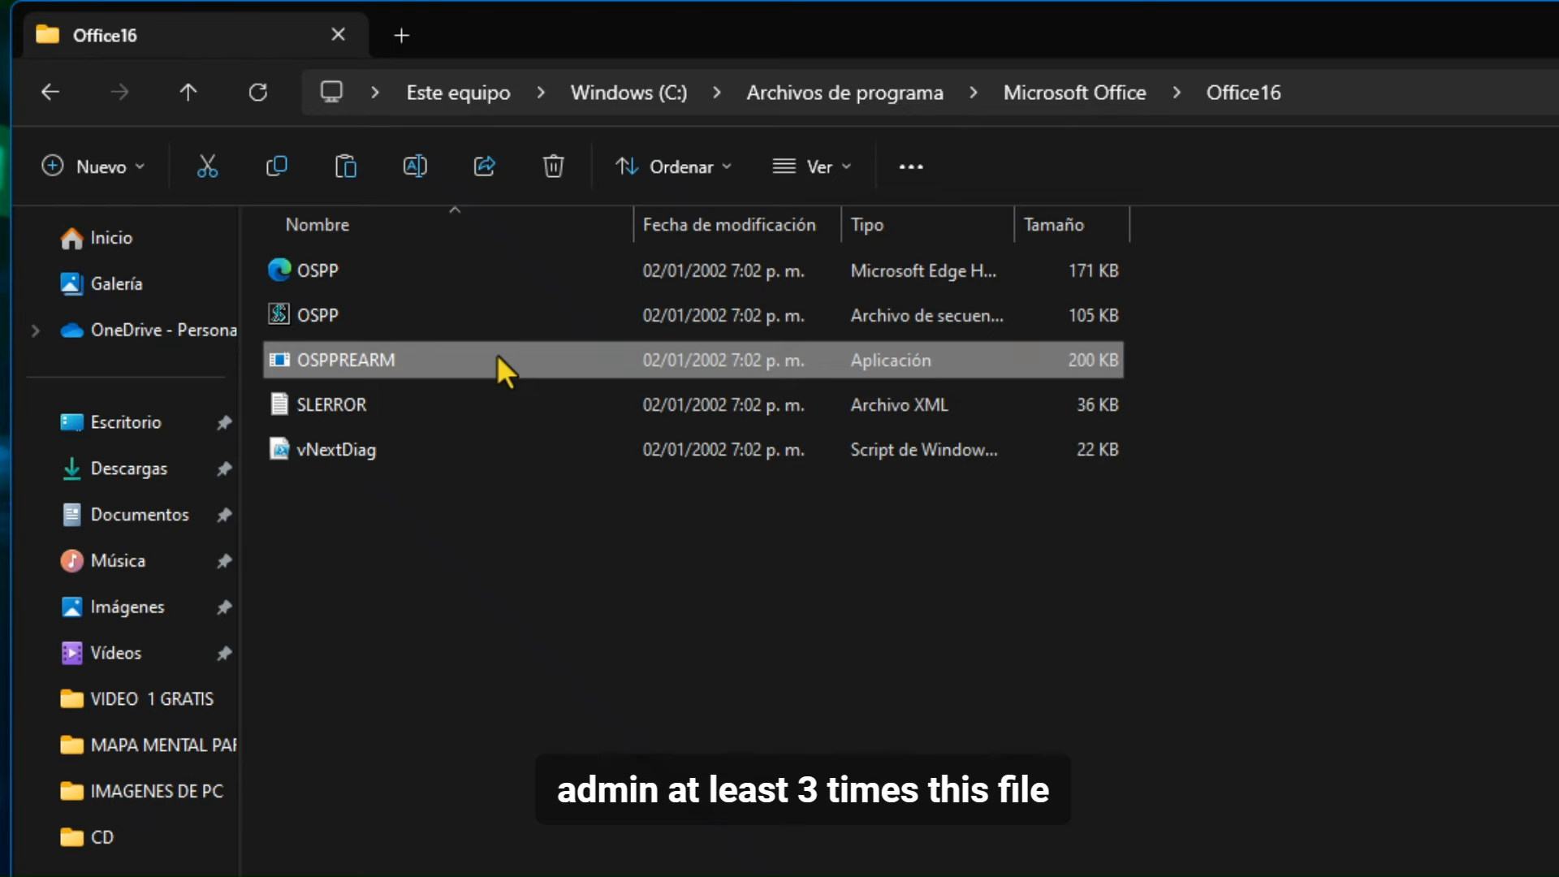
- Run OSPPREARM as administrator, then launch Word from the desktop icon
{"action": "right_click", "coordinate": [358, 360]}
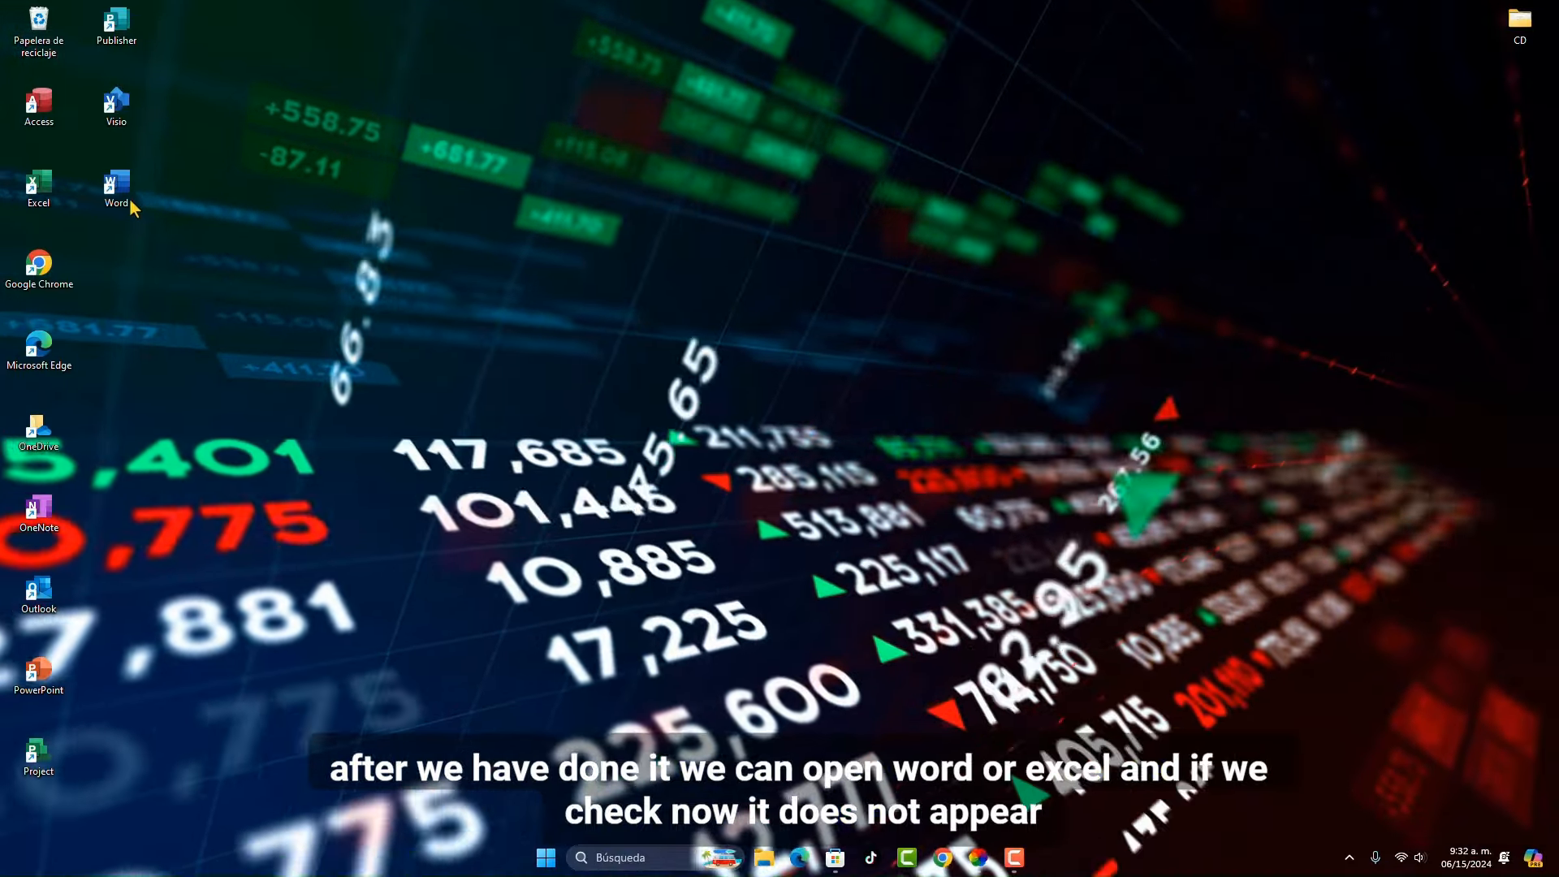
{"action": "double_click", "coordinate": [115, 190]}
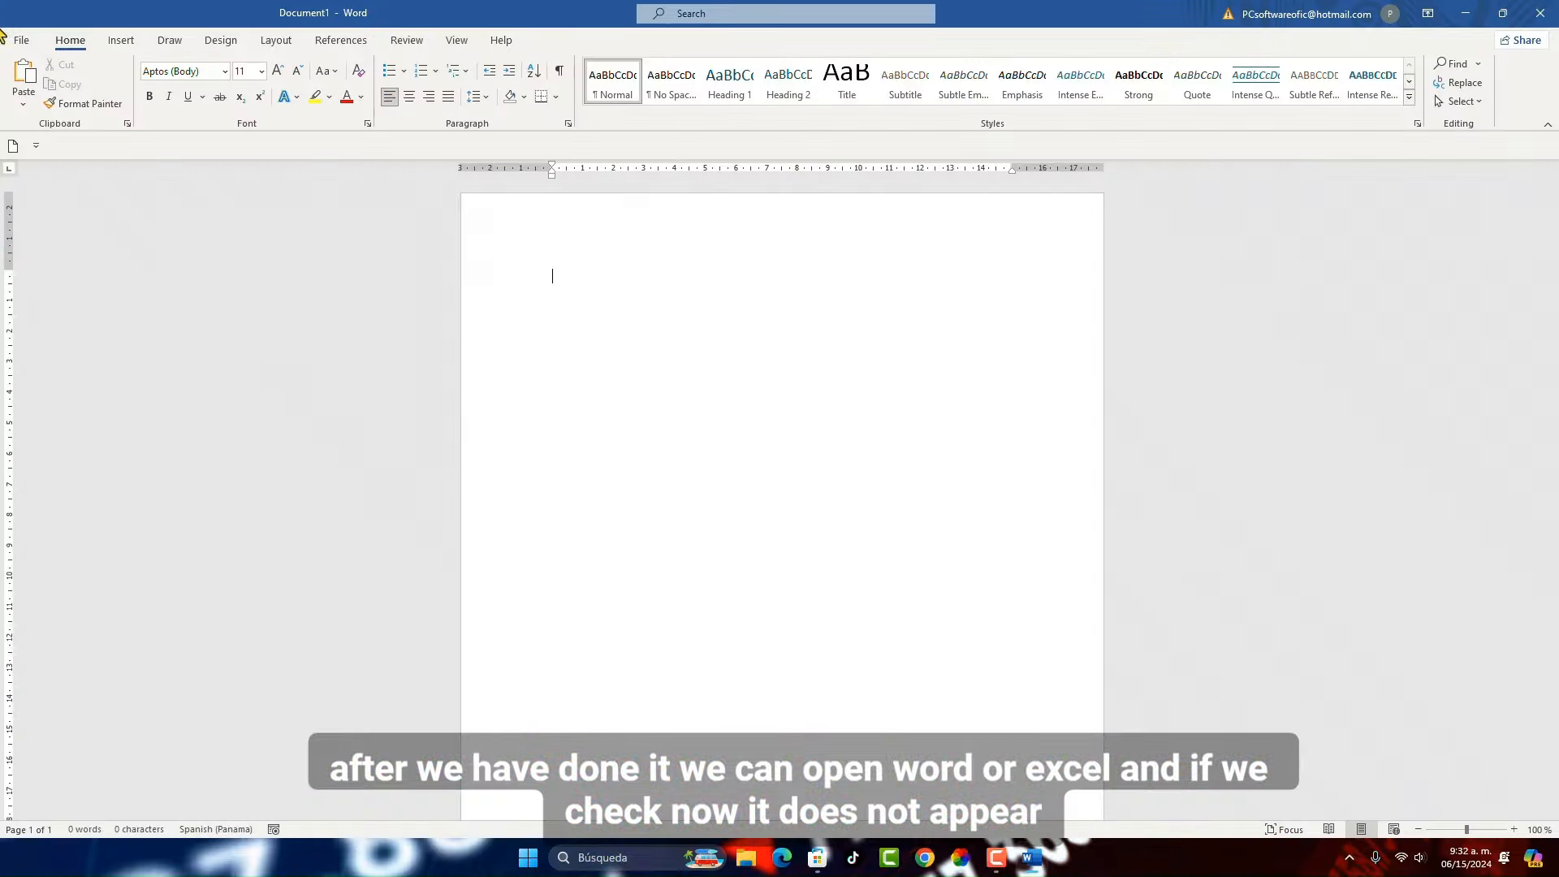